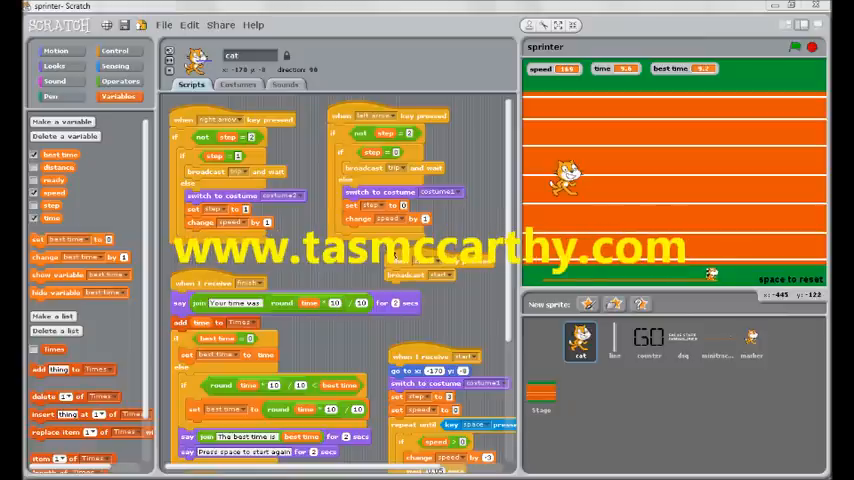
Start a new project from the File menu, bringing up the save prompt for the current project
{"action": "left_click", "coordinate": [796, 48]}
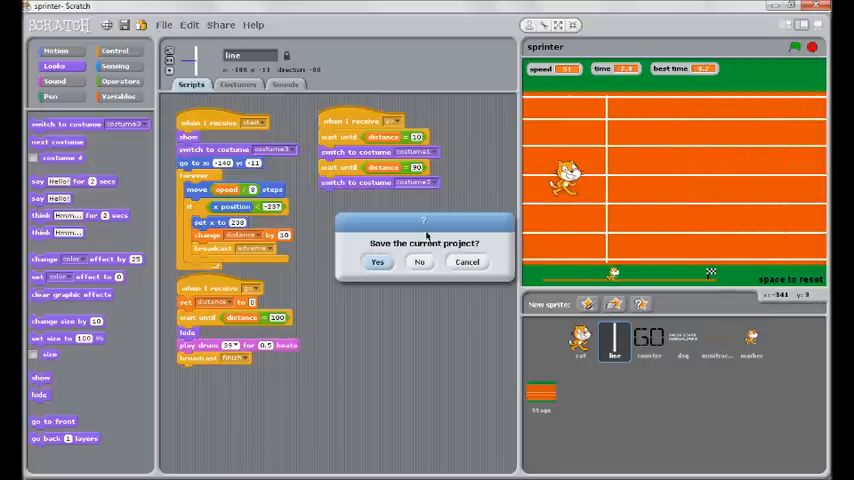
Discard the old project and drag the cat lower on the blank stage
{"action": "left_click", "coordinate": [420, 260]}
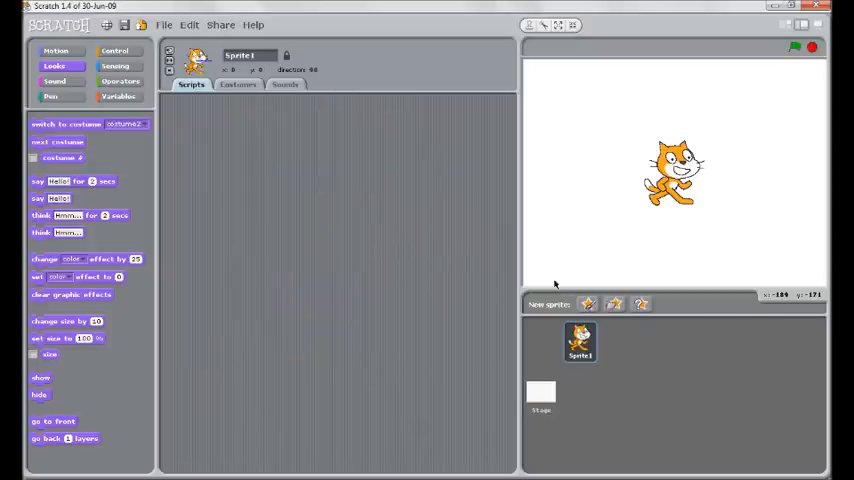
{"action": "left_click_drag", "start_coordinate": [672, 172], "coordinate": [630, 196]}
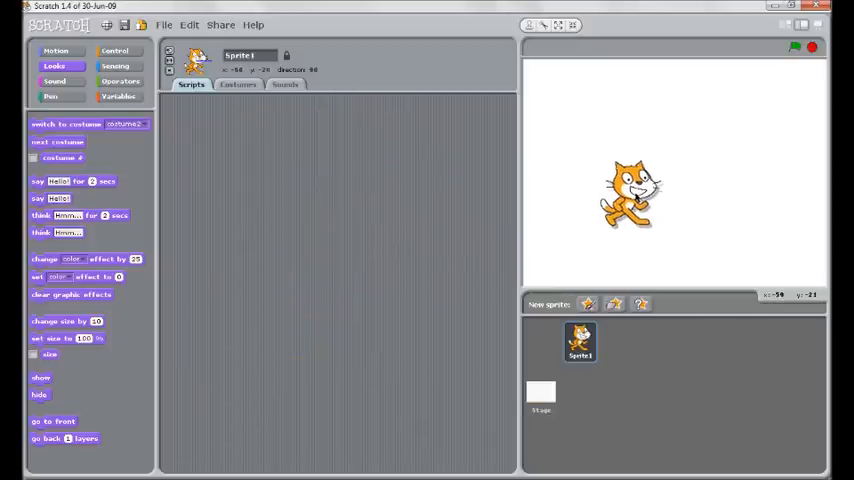
{"action": "left_click_drag", "start_coordinate": [630, 190], "coordinate": [580, 180]}
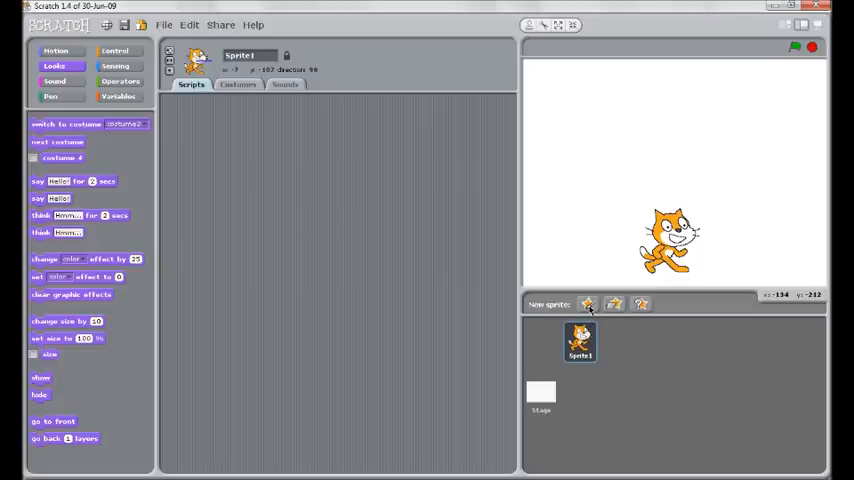
Paint a solid black circle and accept it as a second sprite
{"action": "left_click", "coordinate": [588, 304]}
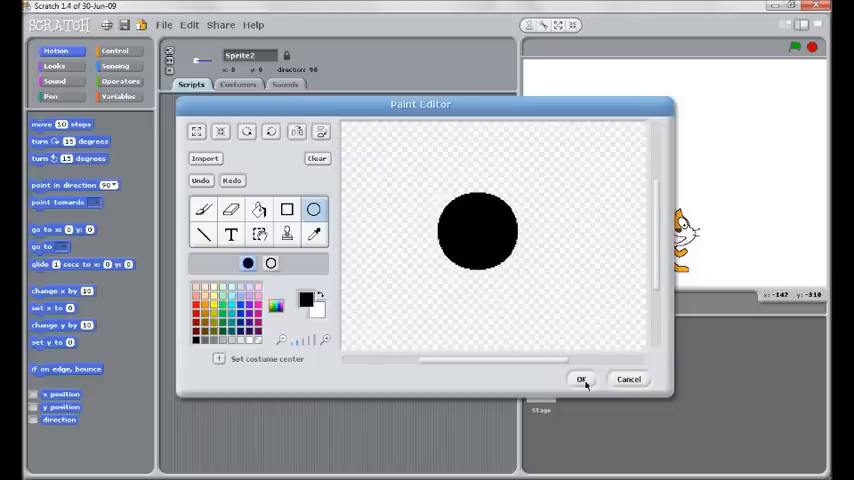
{"action": "left_click", "coordinate": [580, 378]}
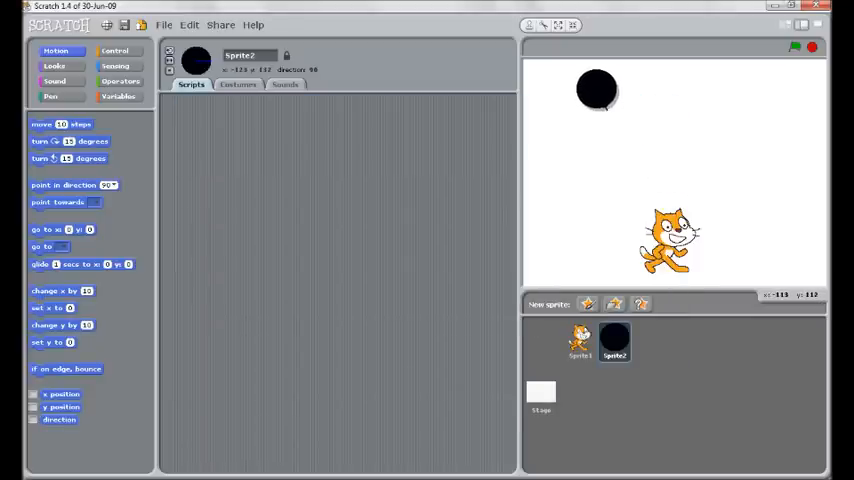
{"action": "left_click", "coordinate": [114, 52]}
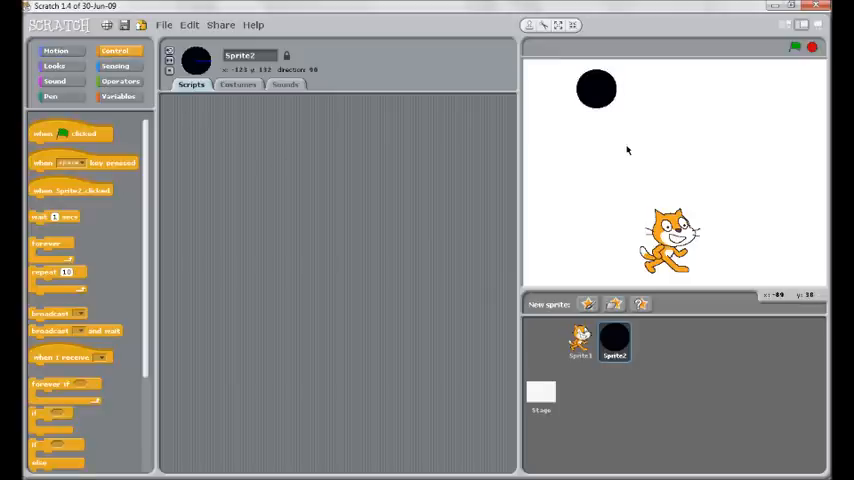
{"action": "mouse_move", "coordinate": [556, 396]}
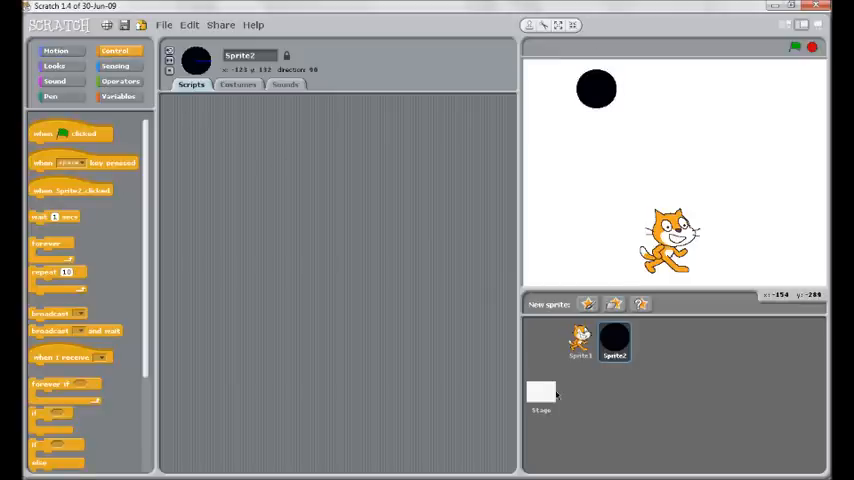
Import the x-y coordinate grid image as the stage background
{"action": "left_click", "coordinate": [540, 396]}
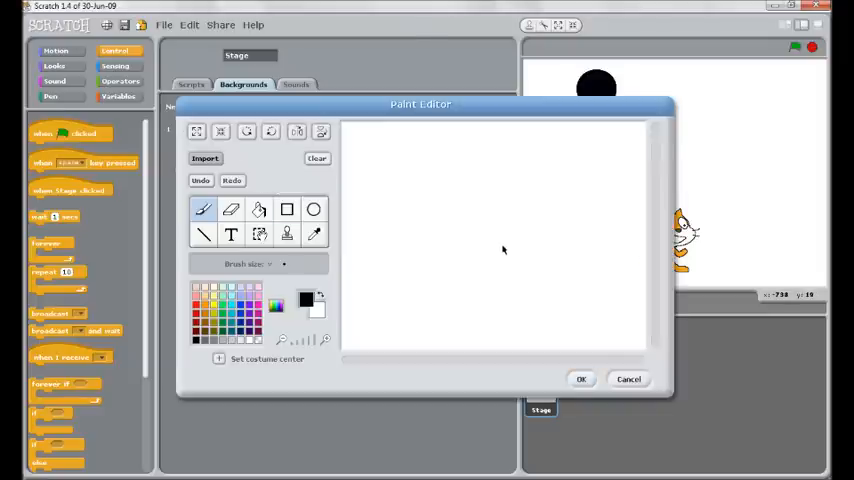
{"action": "left_click", "coordinate": [204, 158]}
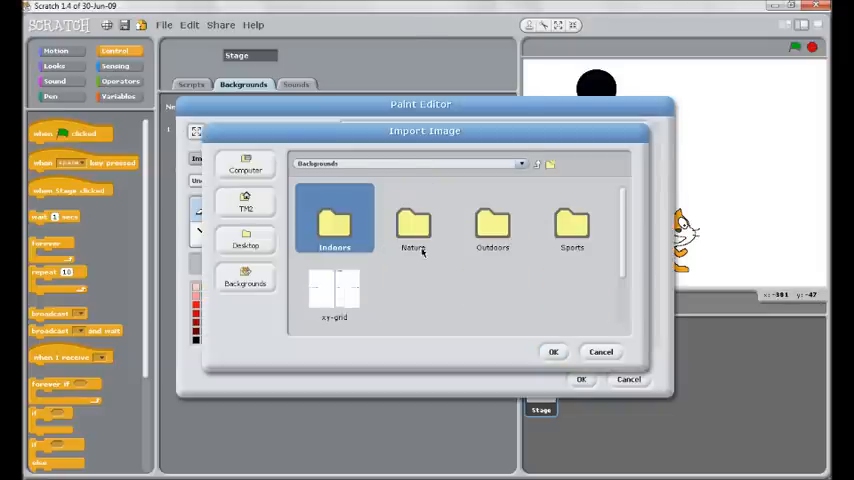
{"action": "left_click", "coordinate": [600, 352]}
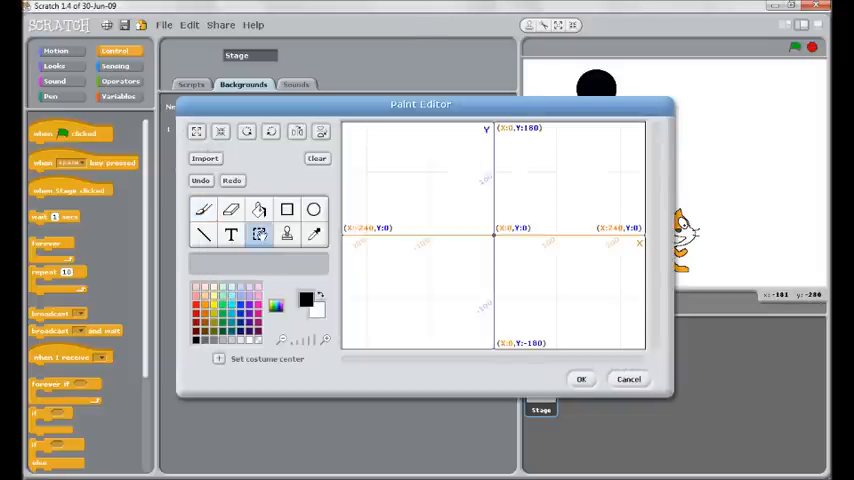
{"action": "left_click", "coordinate": [582, 378]}
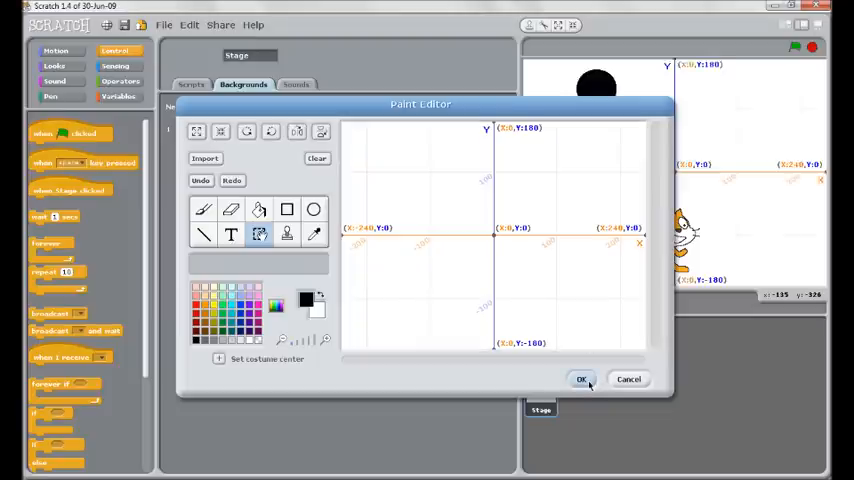
{"action": "left_click", "coordinate": [582, 378]}
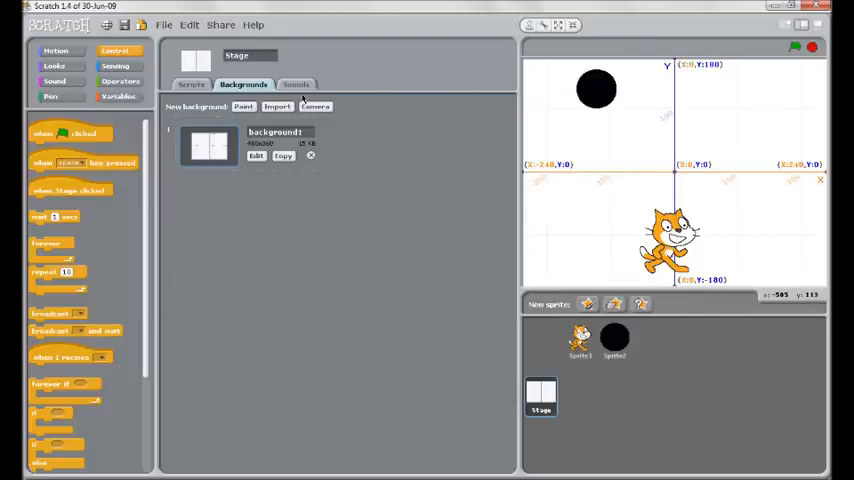
Return to the scripts view and select the black circle sprite
{"action": "left_click", "coordinate": [192, 84]}
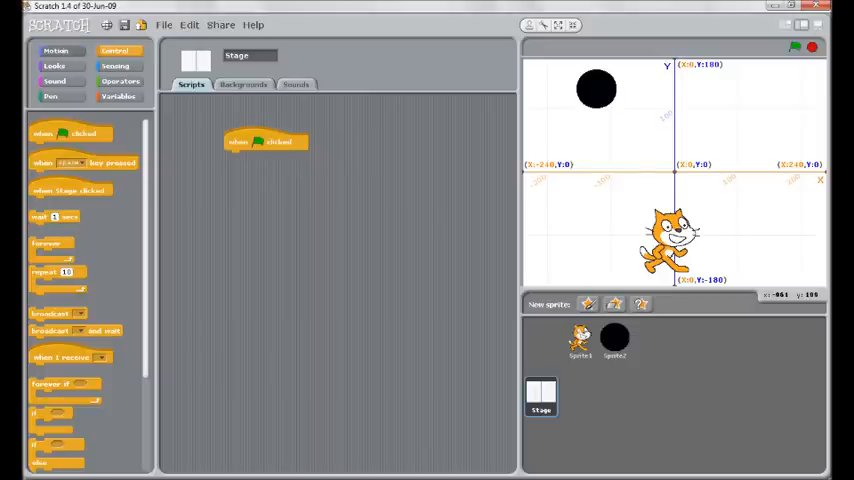
{"action": "left_click", "coordinate": [56, 52]}
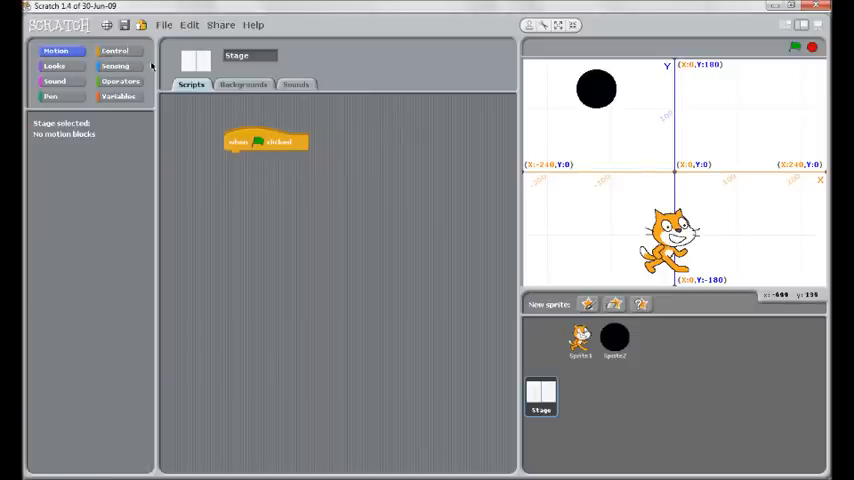
{"action": "left_click", "coordinate": [614, 342]}
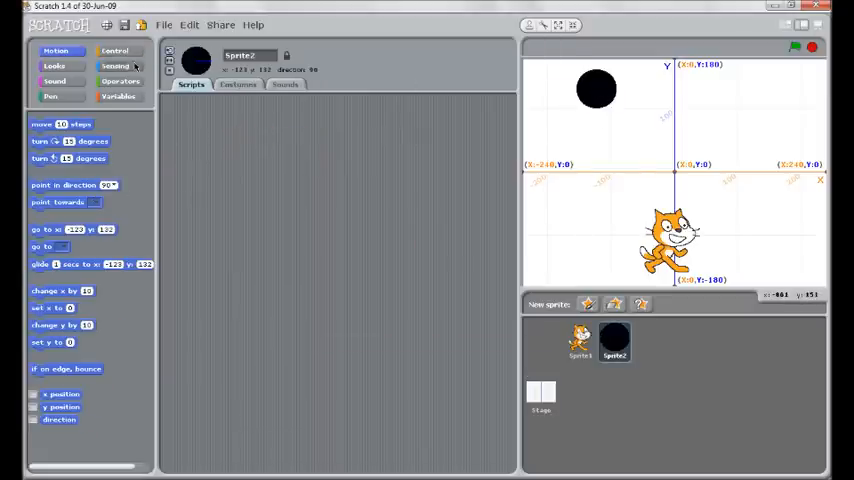
Point the black circle downward and make it move 10 steps inside a forever loop
{"action": "left_click", "coordinate": [116, 52]}
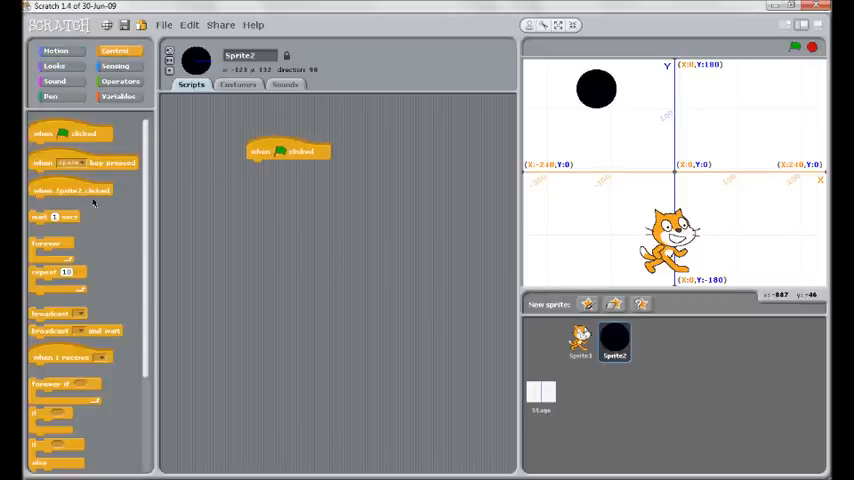
{"action": "left_click", "coordinate": [56, 50]}
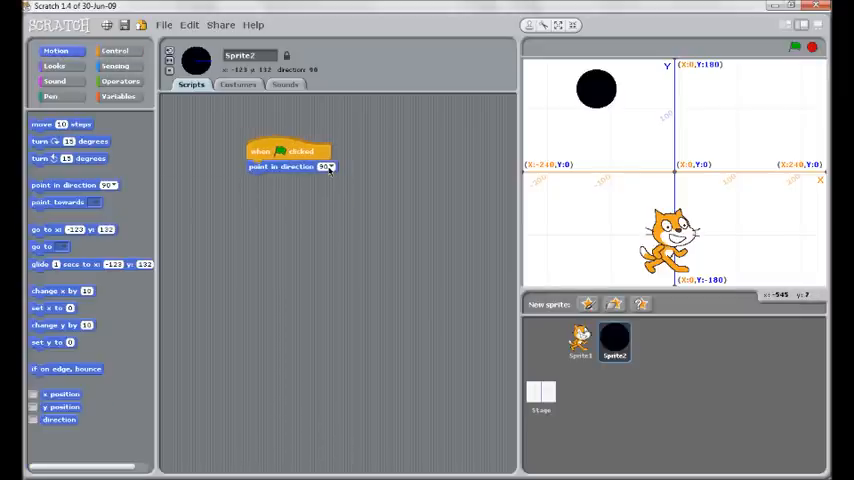
{"action": "left_click", "coordinate": [326, 166]}
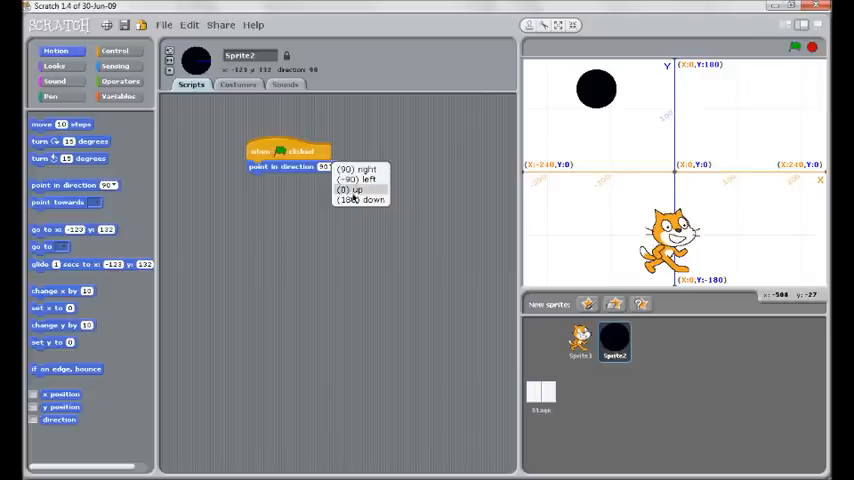
{"action": "left_click", "coordinate": [372, 200]}
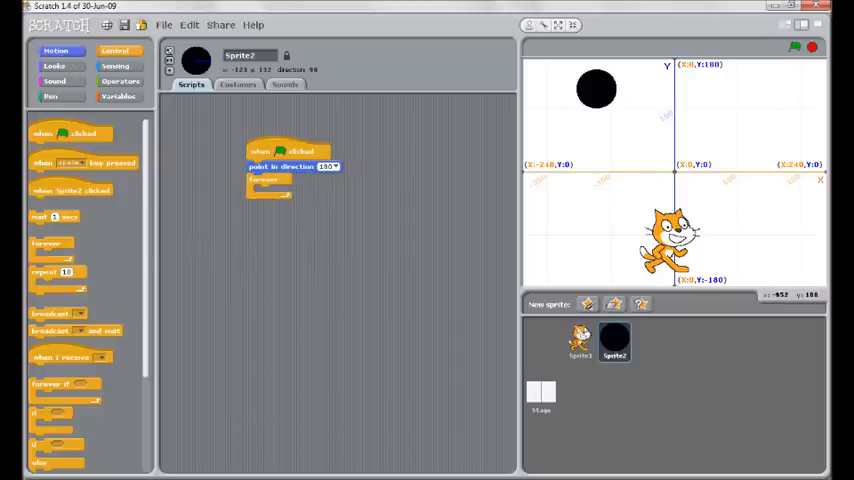
{"action": "left_click", "coordinate": [56, 50]}
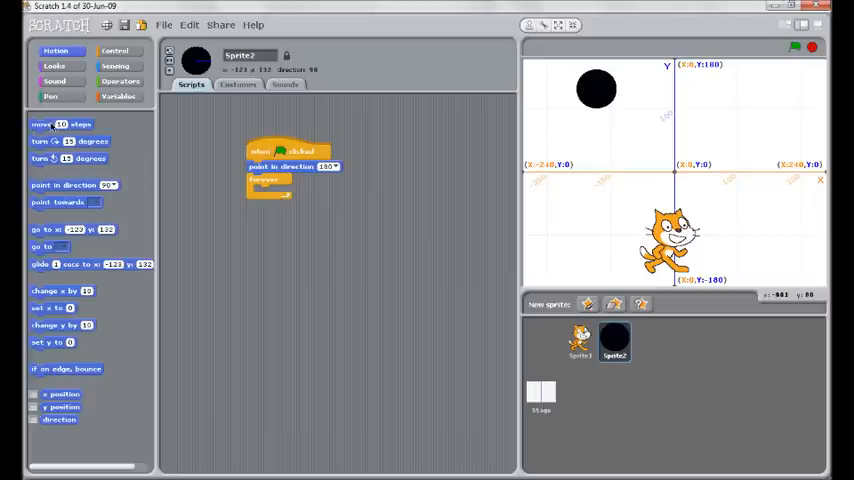
{"action": "left_click_drag", "start_coordinate": [42, 124], "coordinate": [284, 192]}
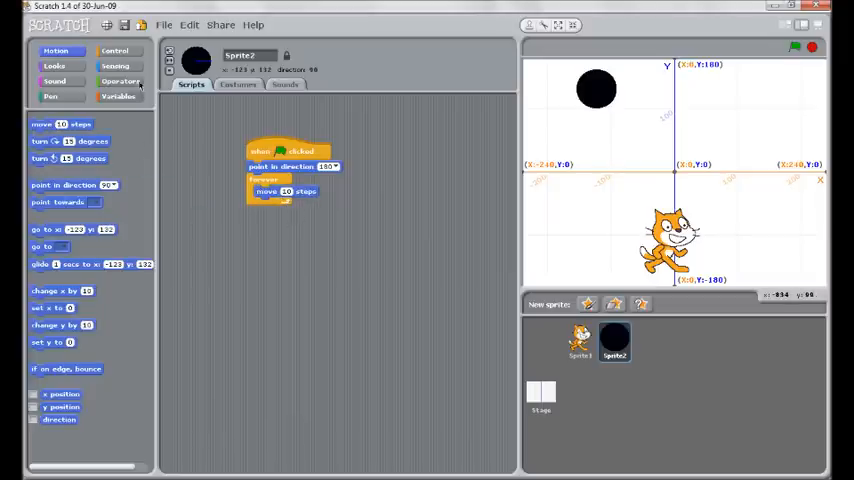
{"action": "left_click", "coordinate": [116, 52]}
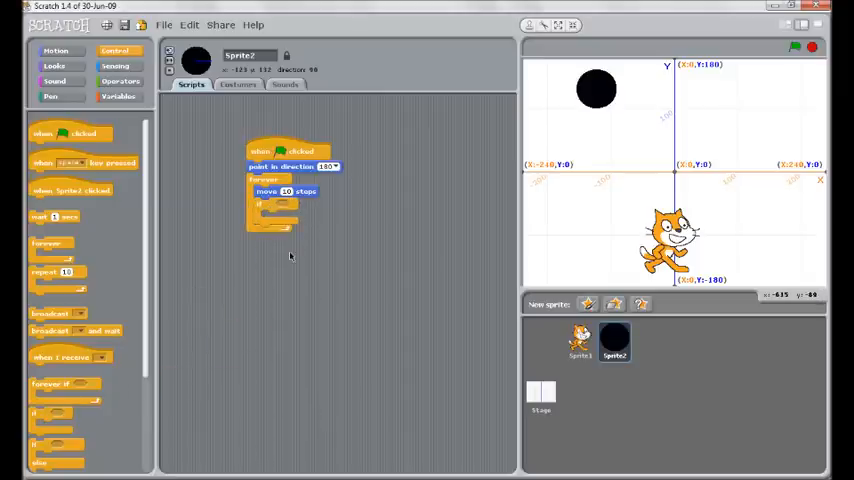
{"action": "mouse_move", "coordinate": [288, 272]}
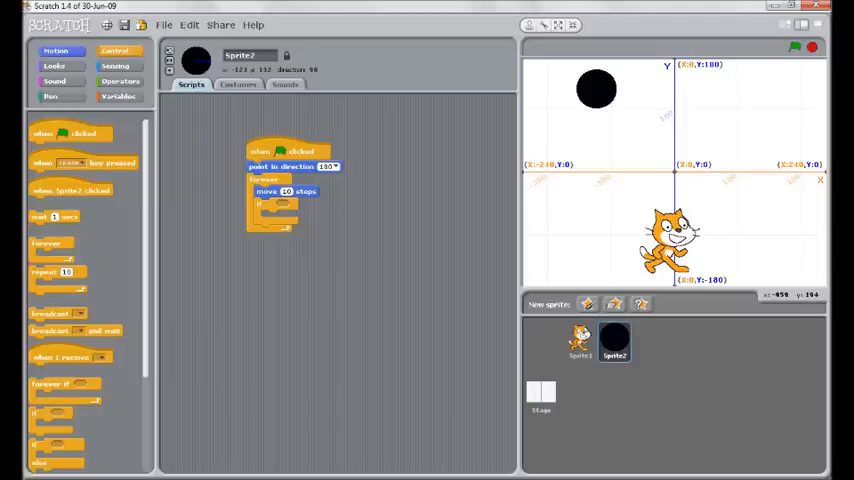
Add a go to x:y block and duplicate it above the forever loop as a starting position
{"action": "left_click", "coordinate": [56, 50]}
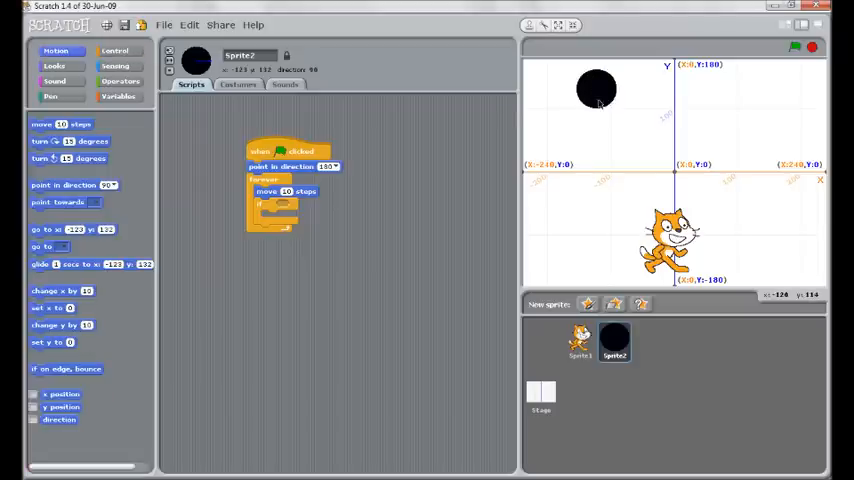
{"action": "left_click_drag", "start_coordinate": [596, 92], "coordinate": [596, 58]}
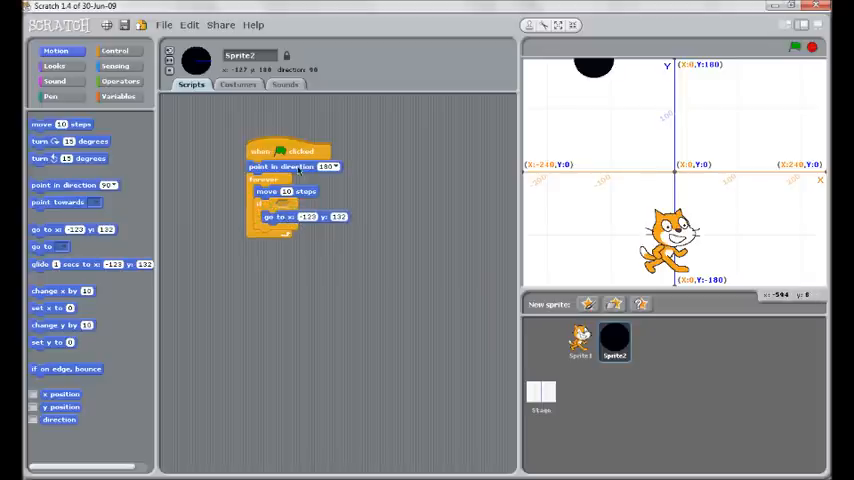
{"action": "left_click", "coordinate": [308, 216]}
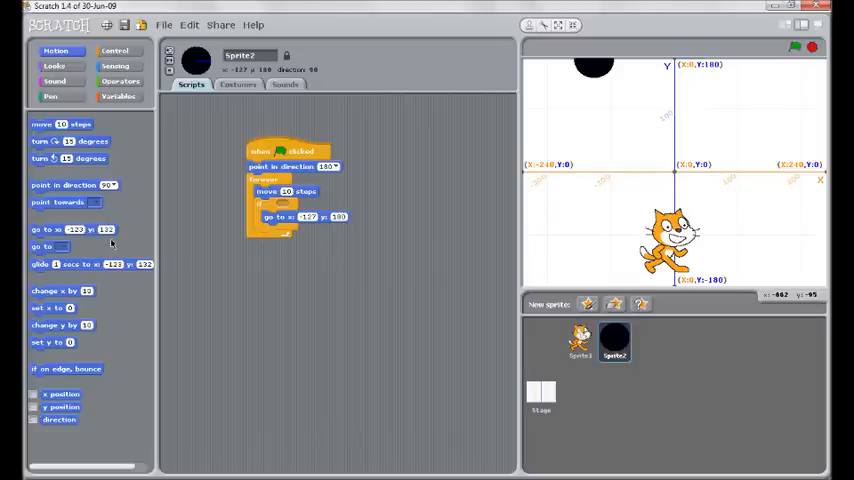
{"action": "right_click", "coordinate": [290, 216]}
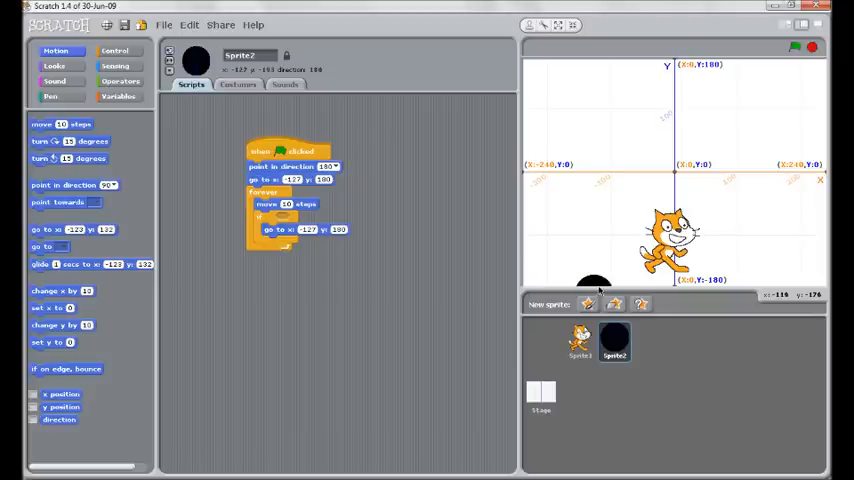
{"action": "mouse_move", "coordinate": [584, 268]}
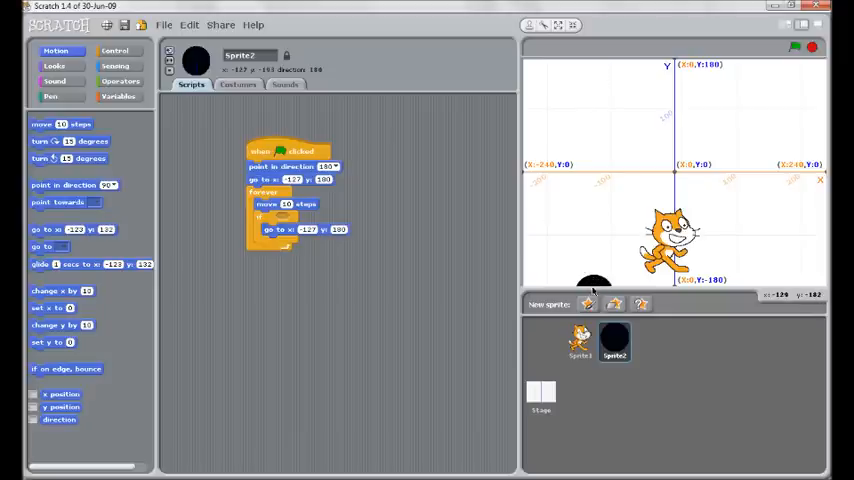
{"action": "mouse_move", "coordinate": [592, 48]}
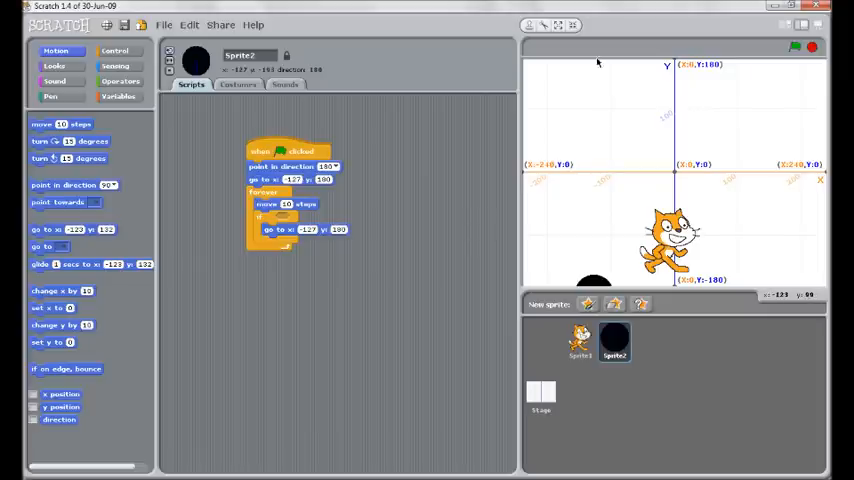
{"action": "mouse_move", "coordinate": [404, 252]}
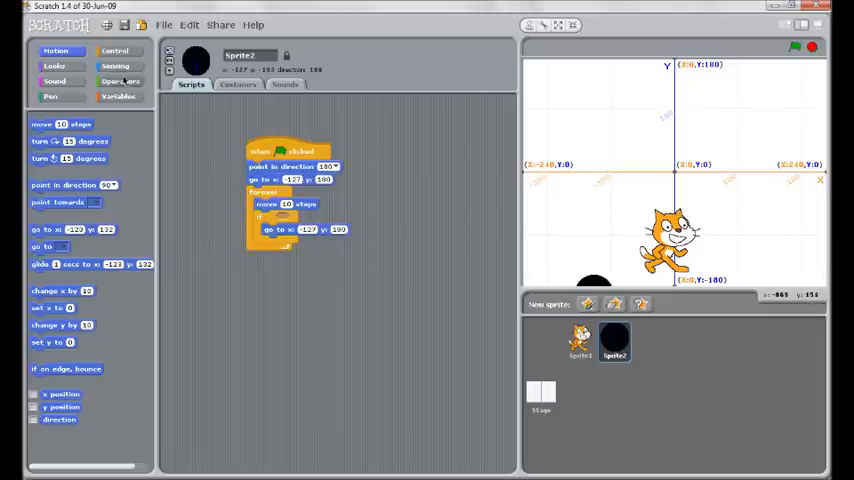
Wrap the loop's go to block in an if testing a y position comparison
{"action": "left_click", "coordinate": [120, 80]}
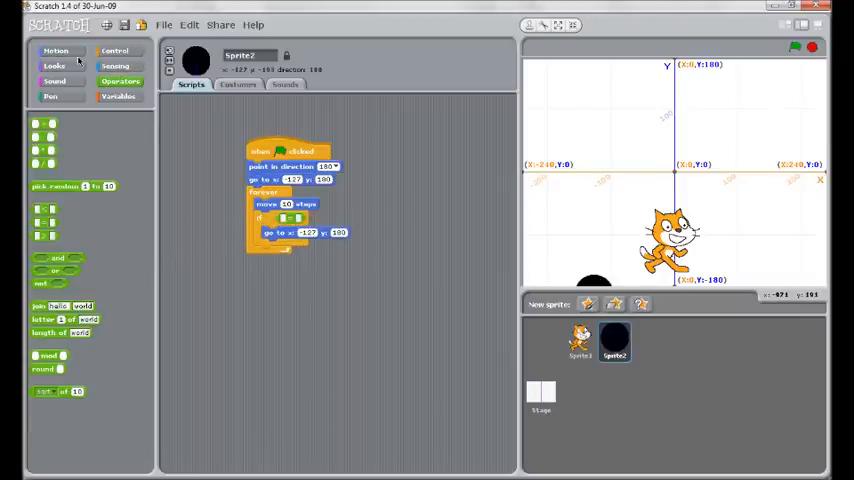
{"action": "left_click", "coordinate": [56, 50]}
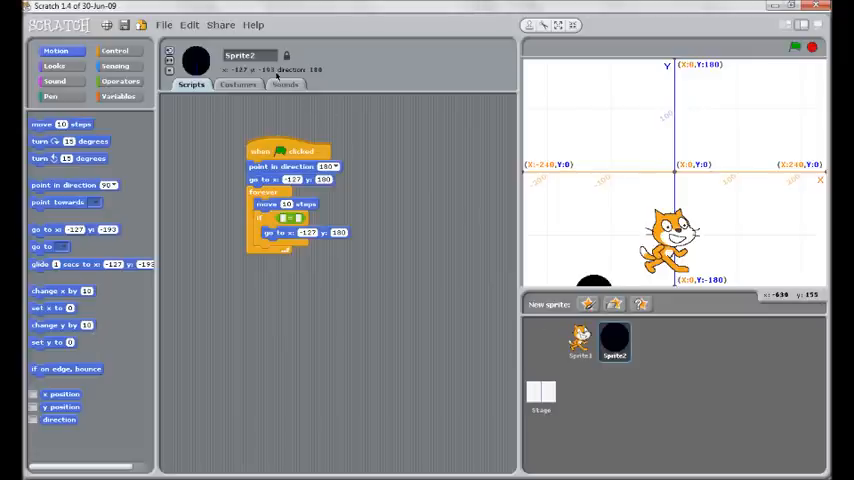
{"action": "mouse_move", "coordinate": [184, 210]}
{"action": "type", "text": "-123"}
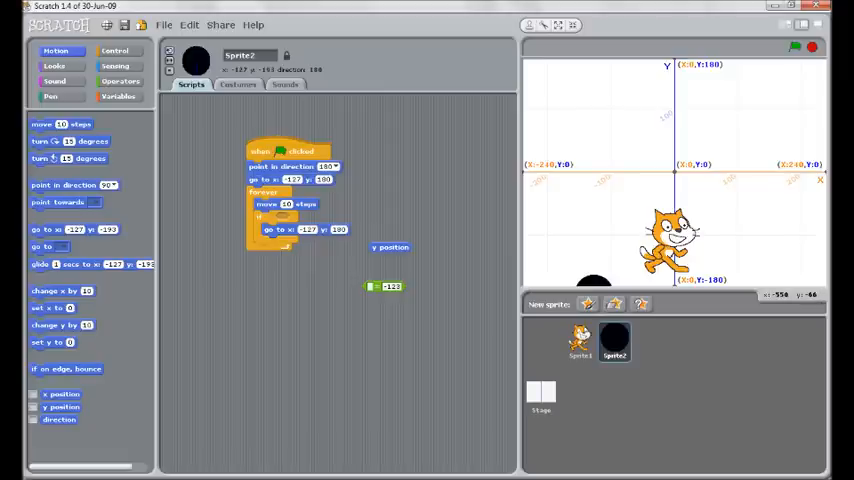
{"action": "left_click", "coordinate": [120, 80]}
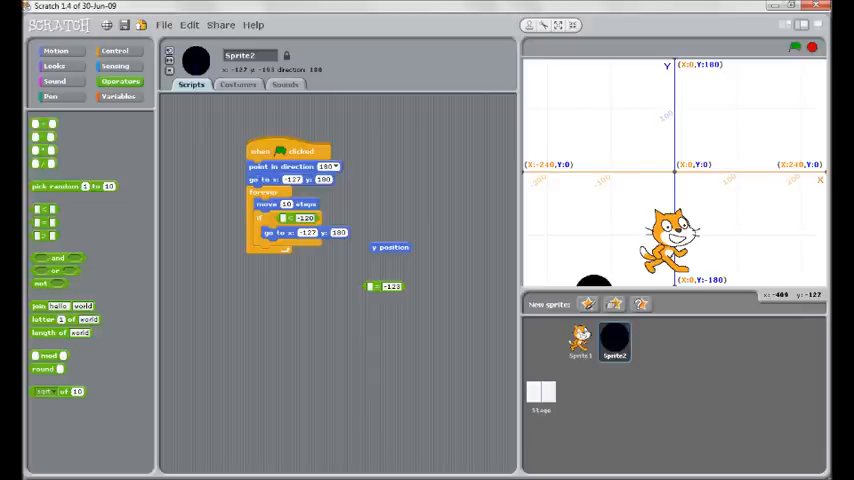
{"action": "left_click_drag", "start_coordinate": [390, 246], "coordinate": [300, 218]}
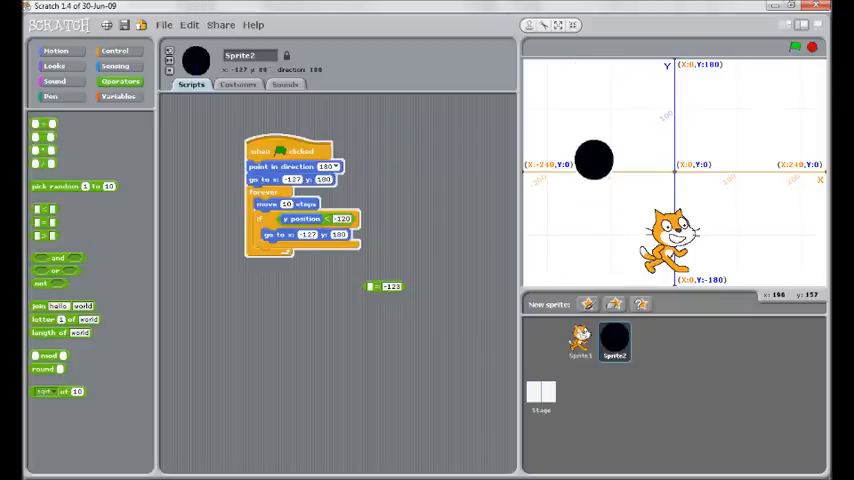
Give the circle's starting go to block a randomly picked x value near the stage top
{"action": "left_click", "coordinate": [794, 48]}
{"action": "type", "text": "5"}
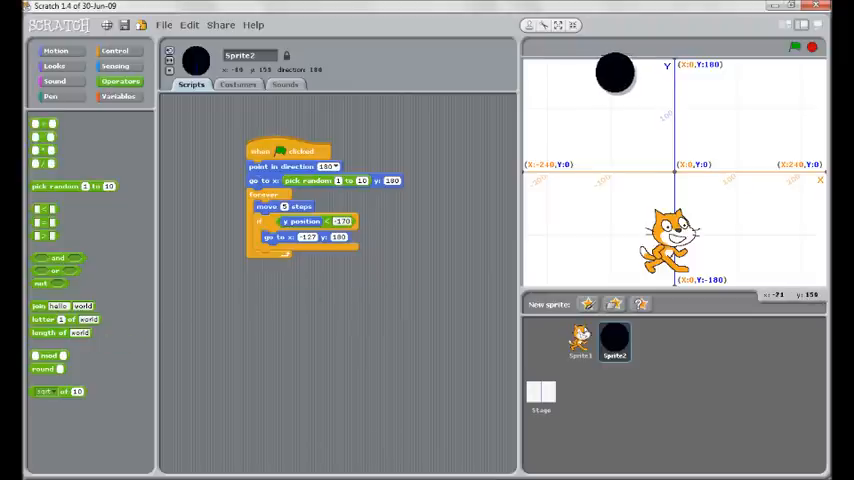
Give the in-loop reset position a pick random x from -200 to 200
{"action": "left_click_drag", "start_coordinate": [616, 72], "coordinate": [590, 72]}
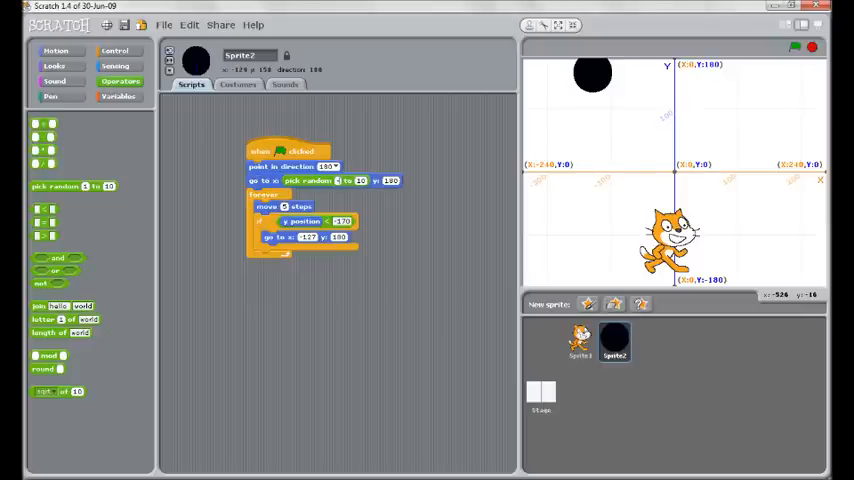
{"action": "type", "text": "-200"}
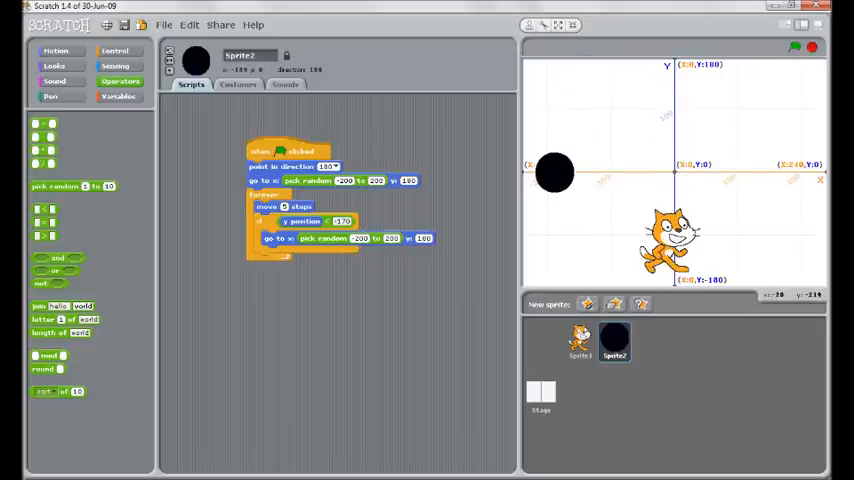
Duplicate the black blob sprite and recolour the copy pink in the Paint Editor
{"action": "right_click", "coordinate": [614, 344]}
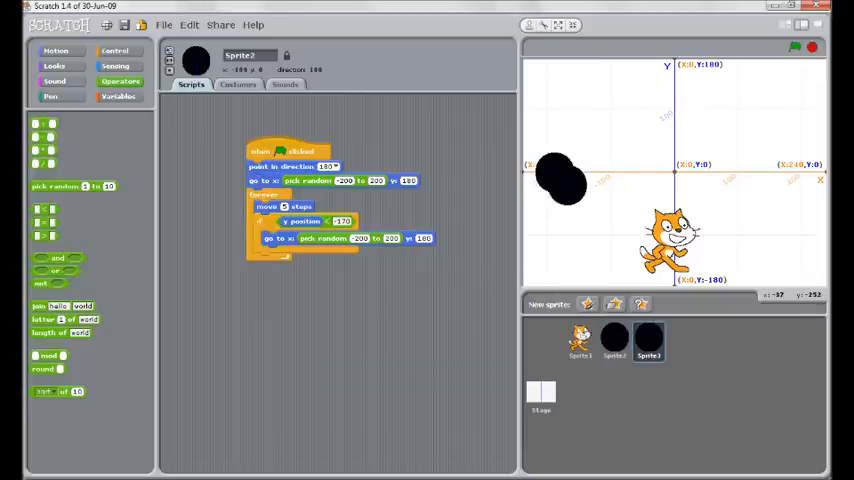
{"action": "left_click", "coordinate": [238, 84]}
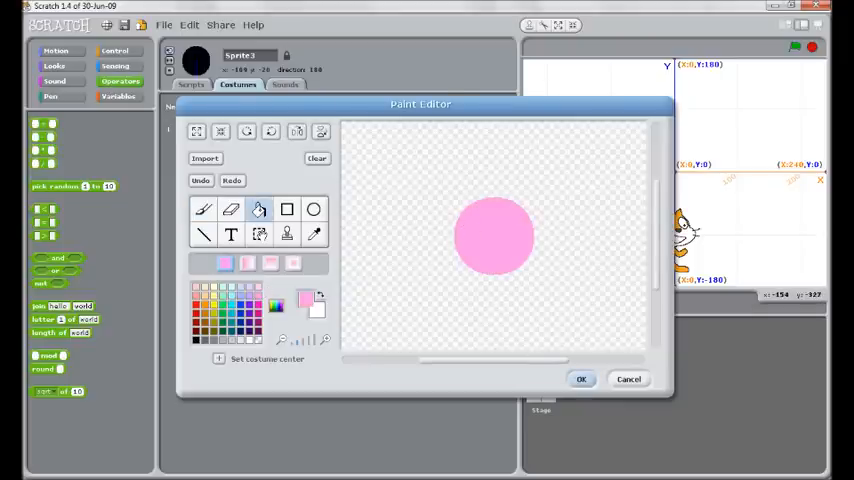
{"action": "left_click", "coordinate": [580, 378]}
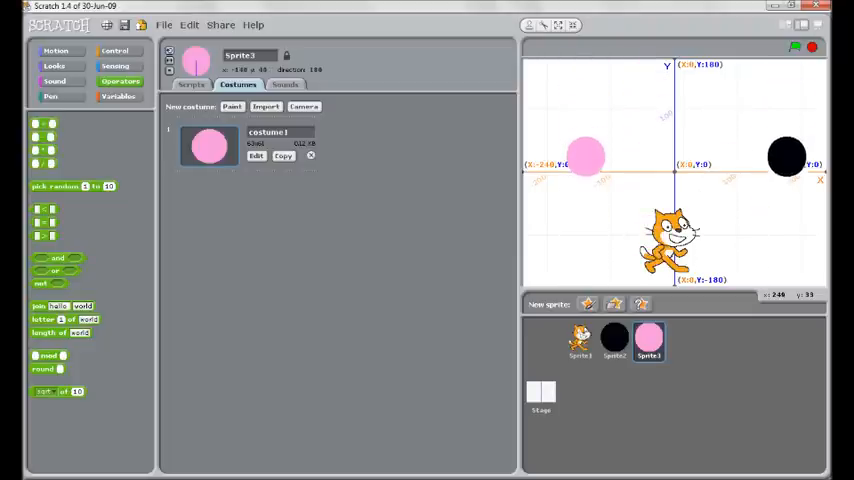
Reposition the pink blob on the stage and review both blobs' scripts
{"action": "left_click_drag", "start_coordinate": [584, 156], "coordinate": [676, 196]}
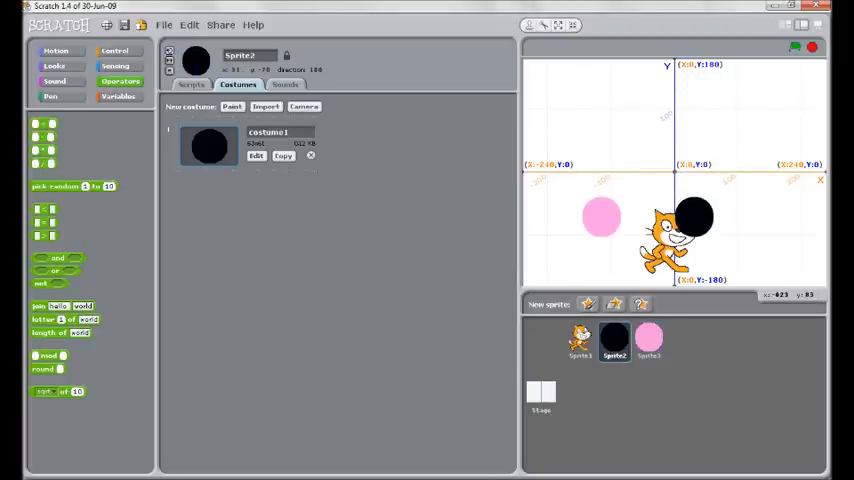
{"action": "left_click", "coordinate": [192, 84]}
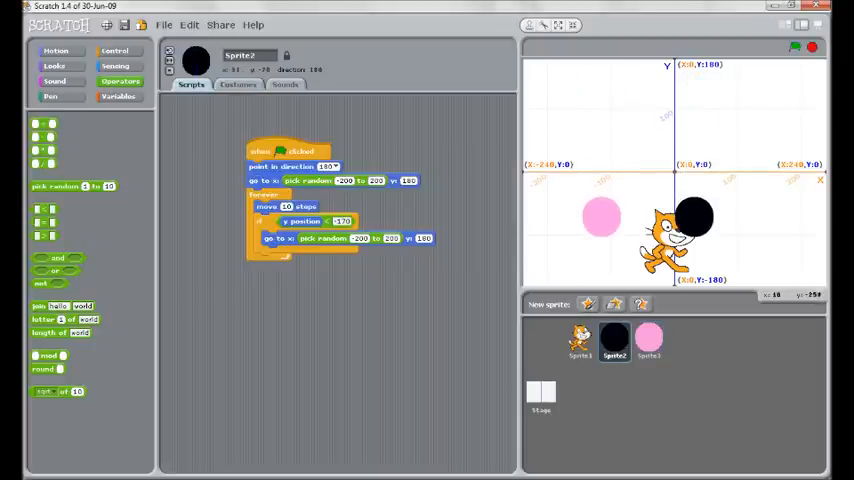
{"action": "left_click", "coordinate": [648, 340]}
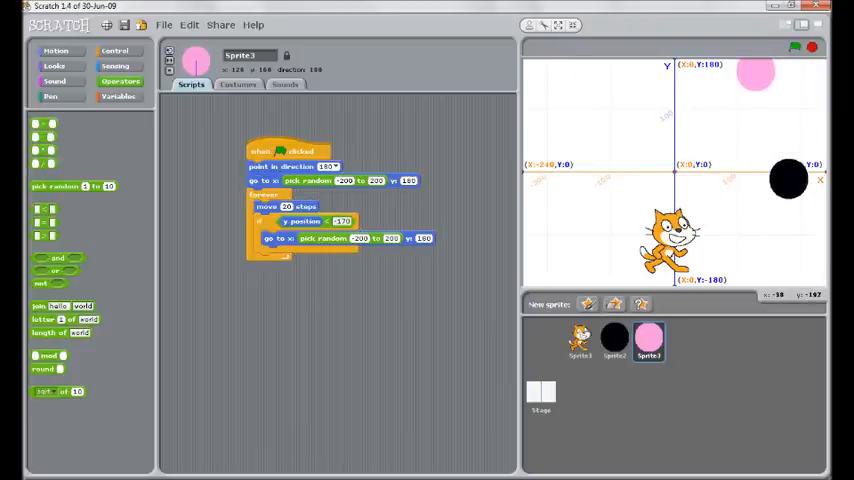
Give the cat a green-flag script with a forever loop ready for its set x block
{"action": "left_click", "coordinate": [580, 340]}
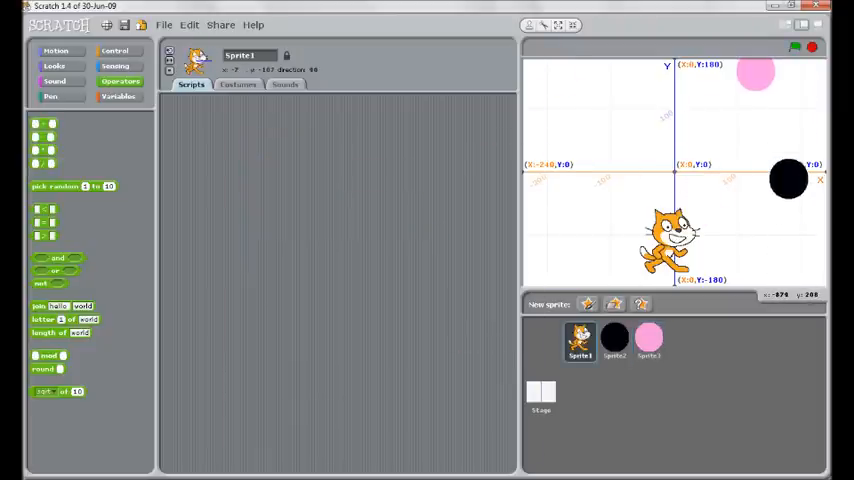
{"action": "left_click", "coordinate": [116, 52]}
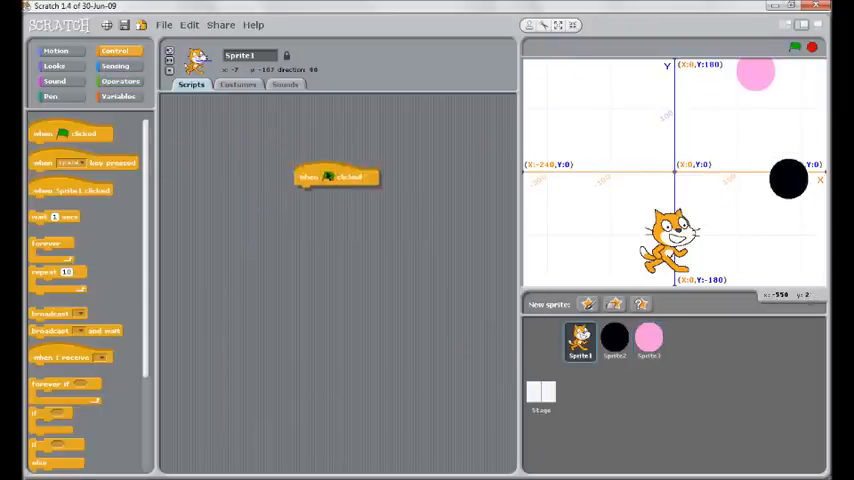
{"action": "left_click_drag", "start_coordinate": [48, 244], "coordinate": [360, 204]}
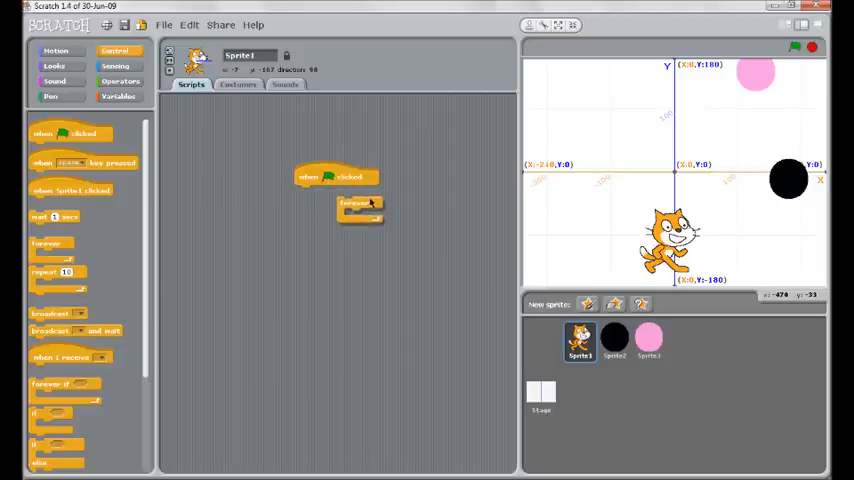
{"action": "left_click", "coordinate": [56, 52]}
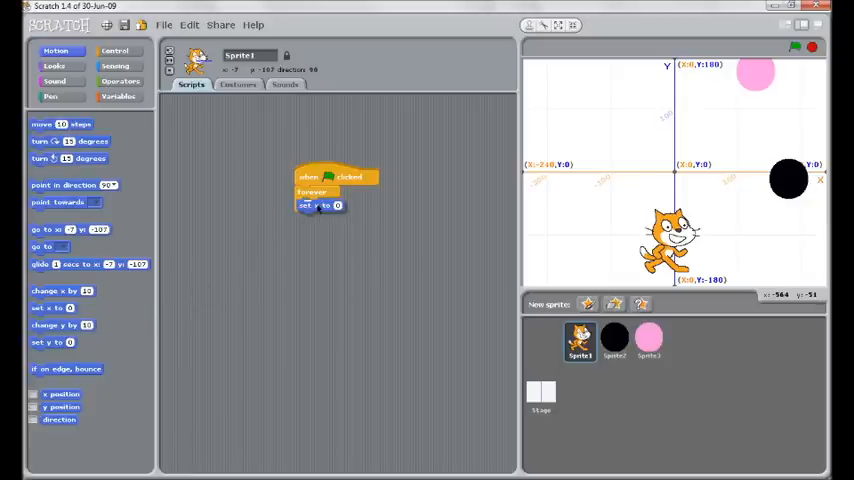
{"action": "left_click", "coordinate": [116, 64]}
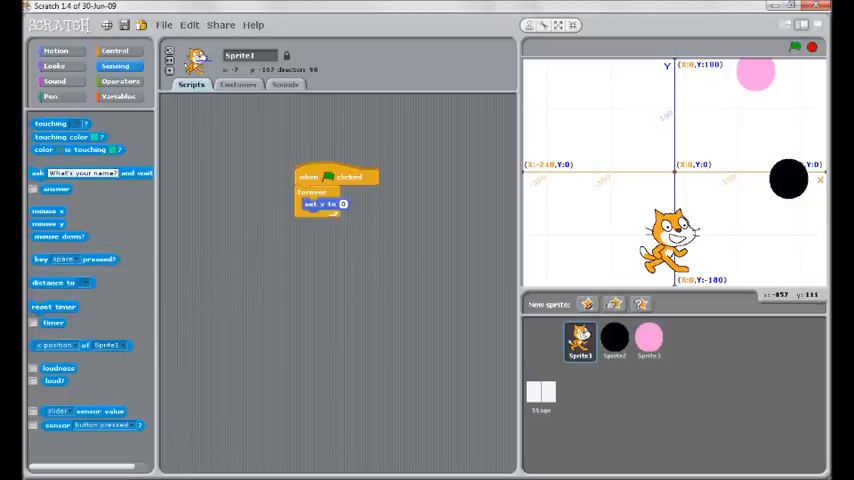